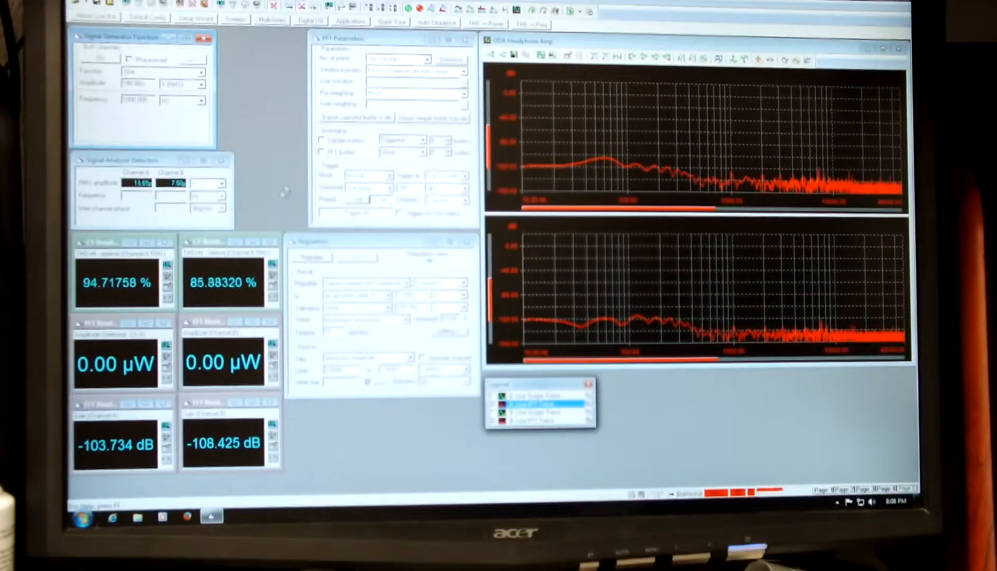
- Start the 1 kHz measurement so both FFT spectra, THD+N and gain readouts update
{"action": "left_click", "coordinate": [426, 63]}
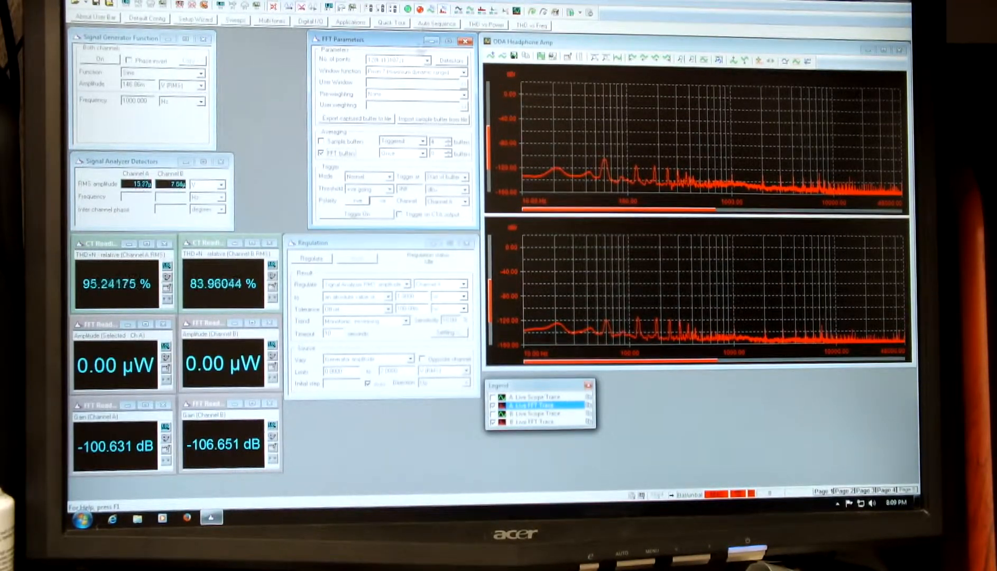
{"action": "left_click", "coordinate": [321, 153]}
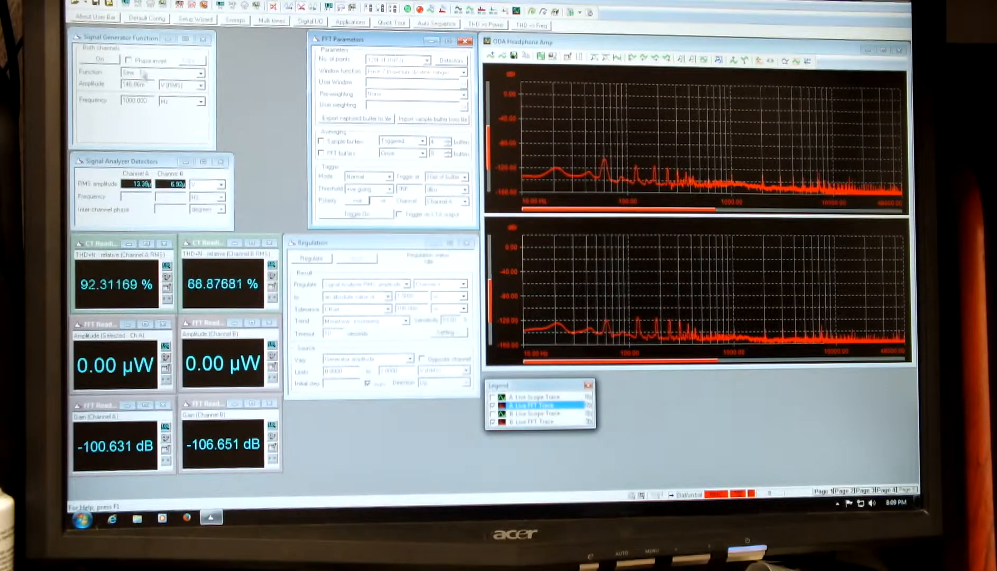
{"action": "left_click", "coordinate": [92, 17]}
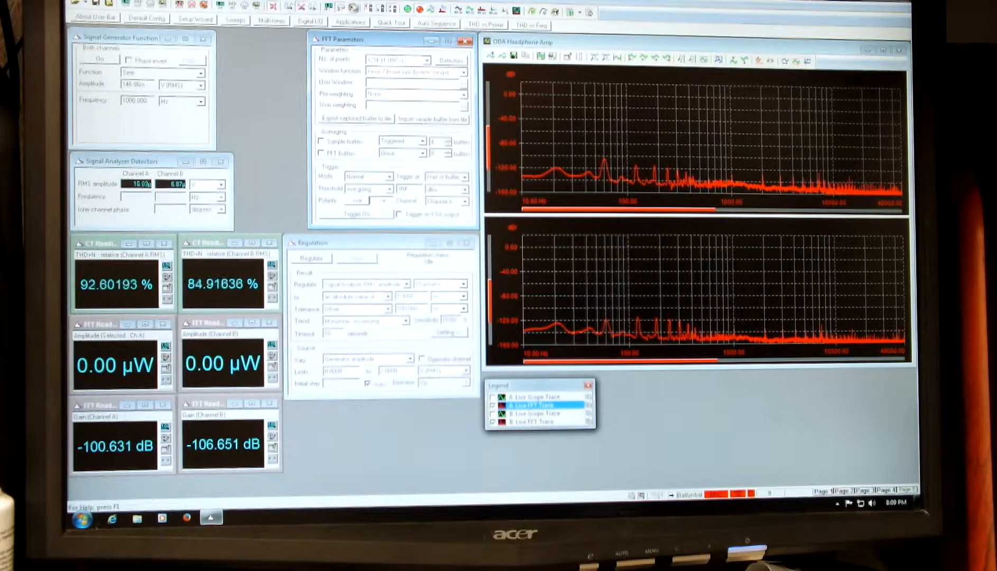
{"action": "left_click", "coordinate": [369, 9]}
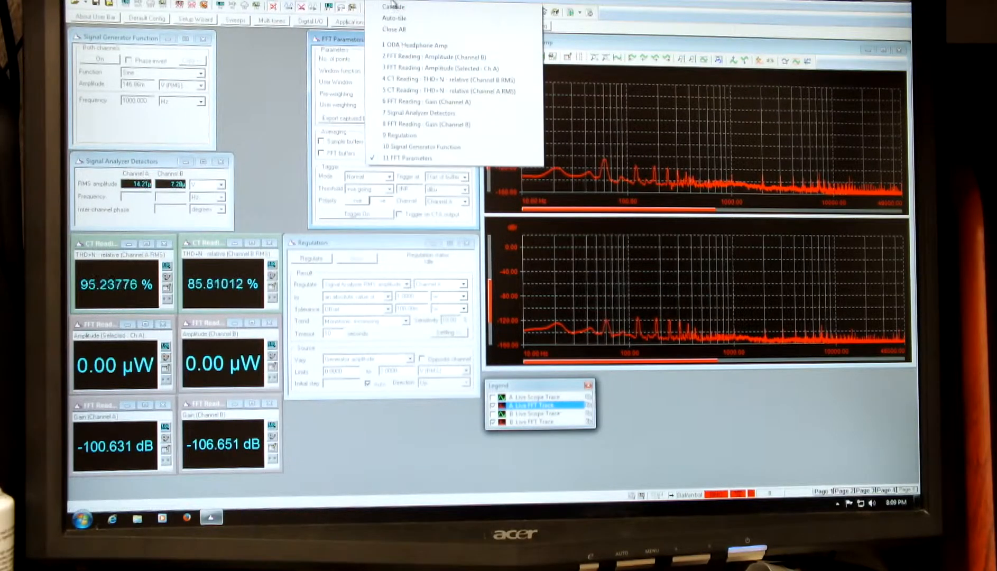
{"action": "left_click", "coordinate": [328, 5]}
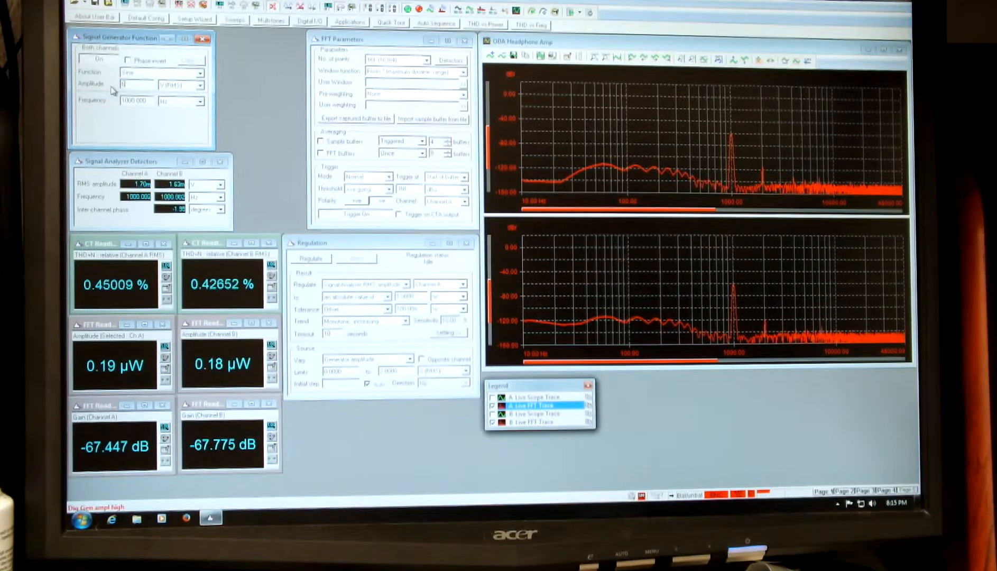
- Select the generator Amplitude value to replace it with the next higher level
{"action": "triple_click", "coordinate": [134, 84]}
{"action": "type", "text": "5.0000"}
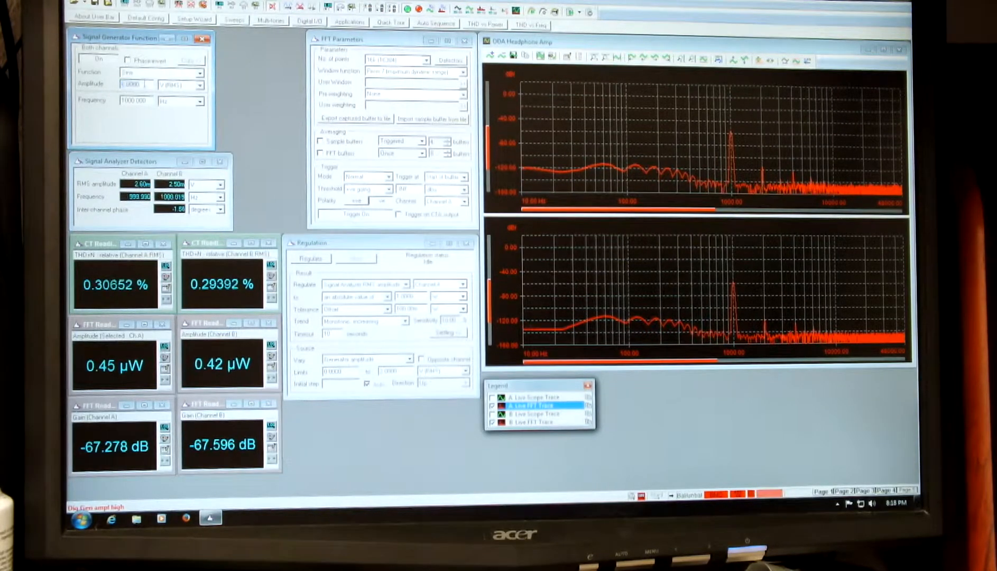
- Select the Amplitude value to enter a higher level giving about -57.7 dB gain
{"action": "triple_click", "coordinate": [134, 83]}
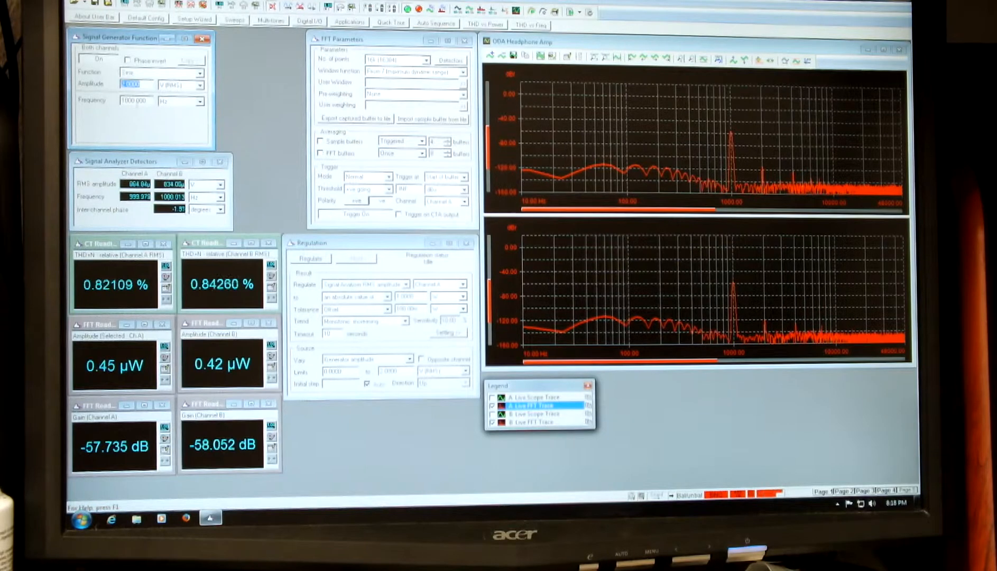